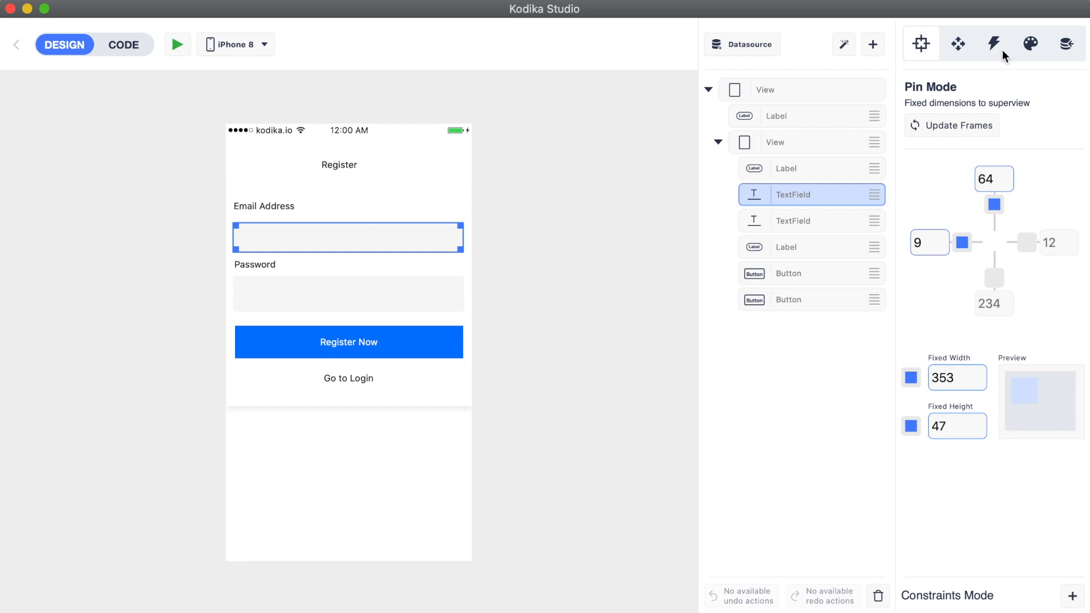
- Enter 'Test Email' and 'My Password' as the text of the email and password fields
left_click(1031, 44)
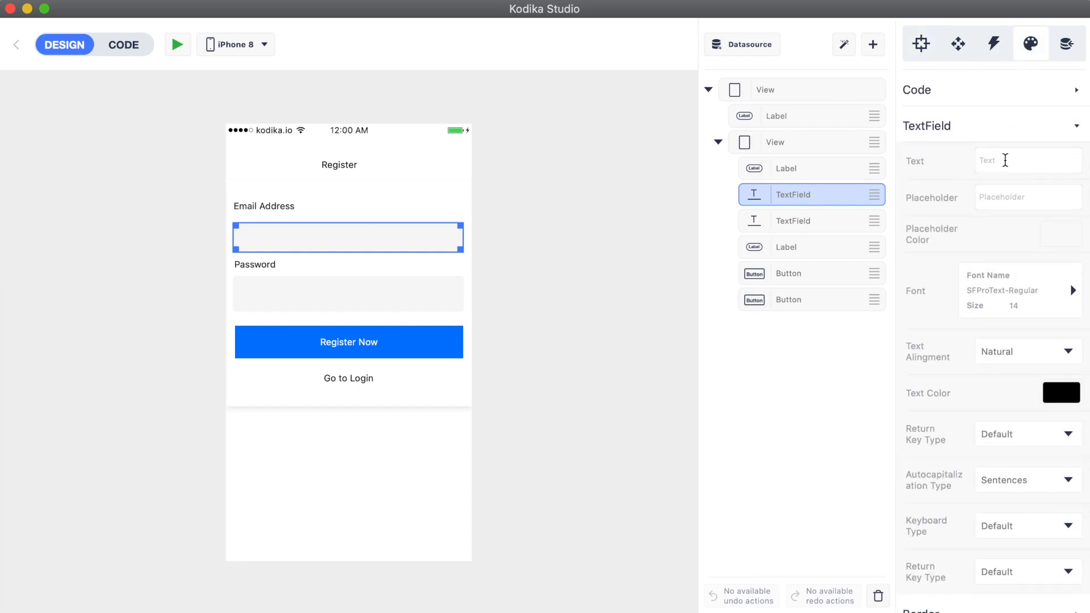
type("Test Email")
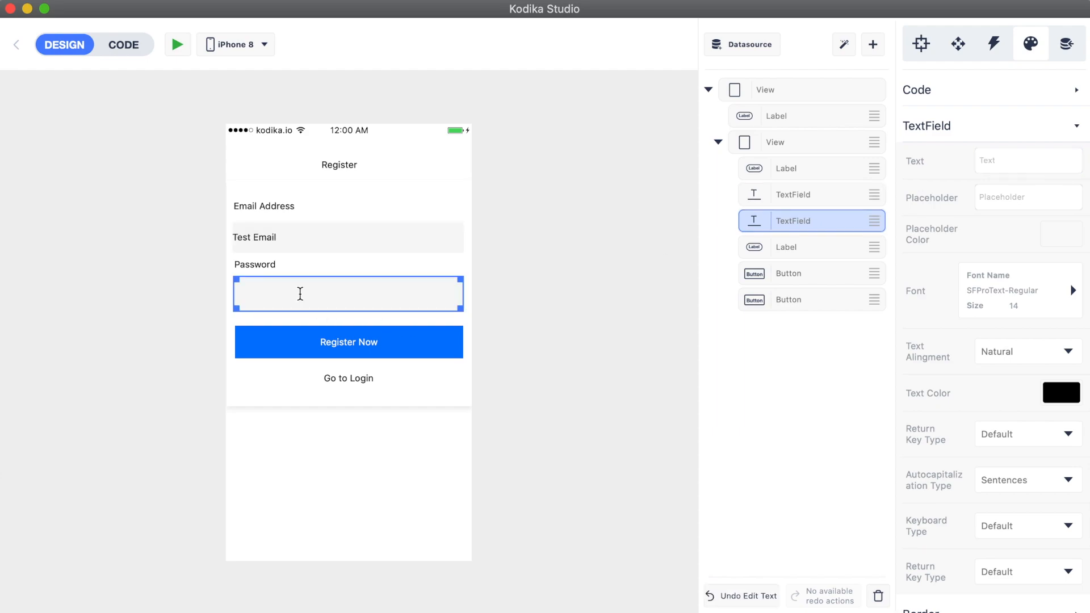
type("My Password")
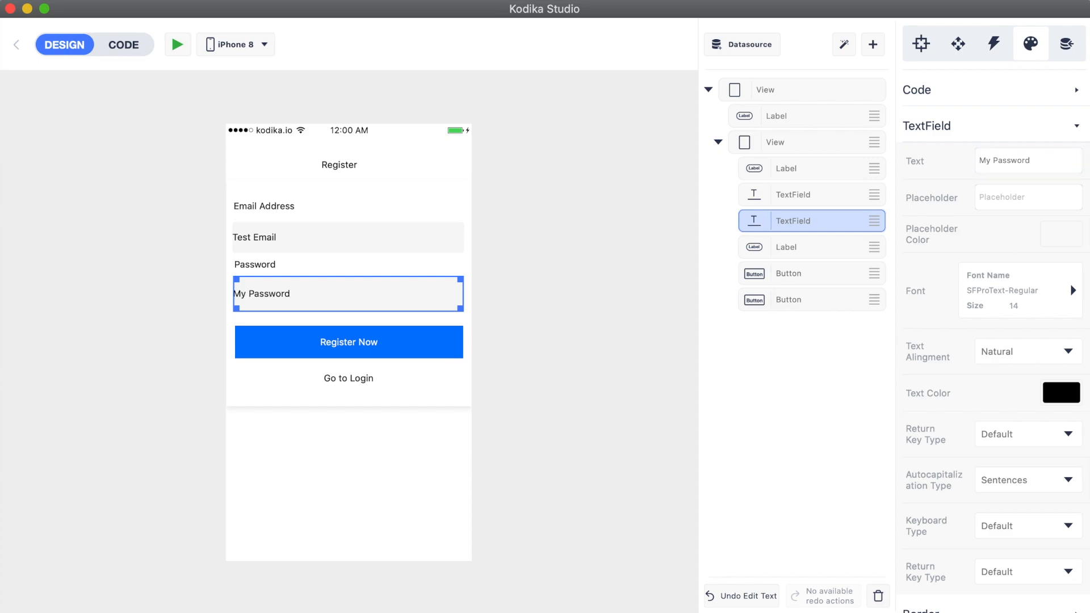
left_click(792, 194)
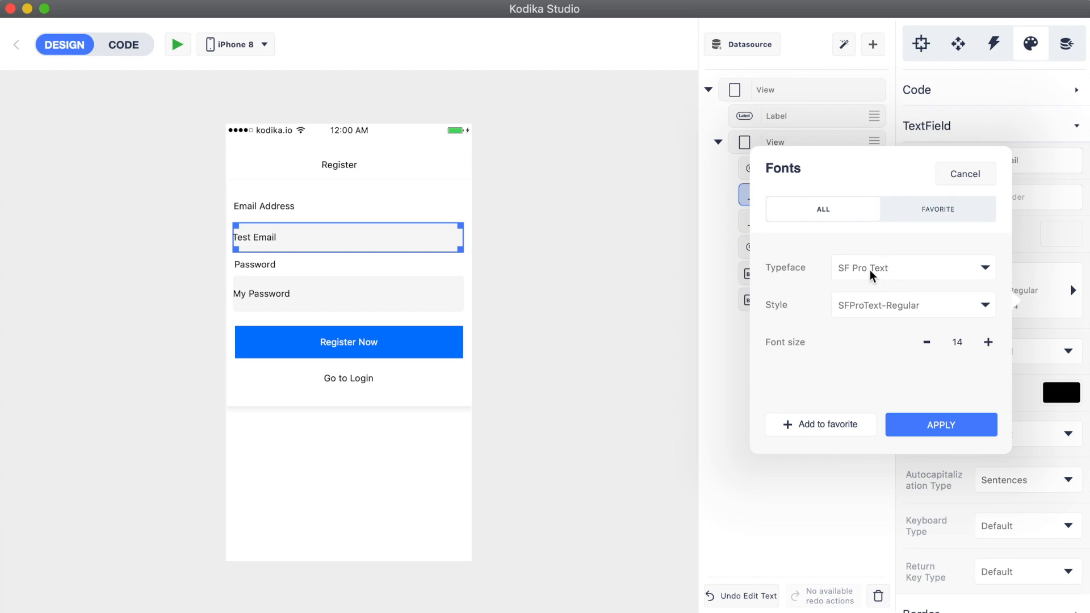
- Choose a larger SF Pro Text typeface for the email field and keep it as a favorite
left_click(912, 268)
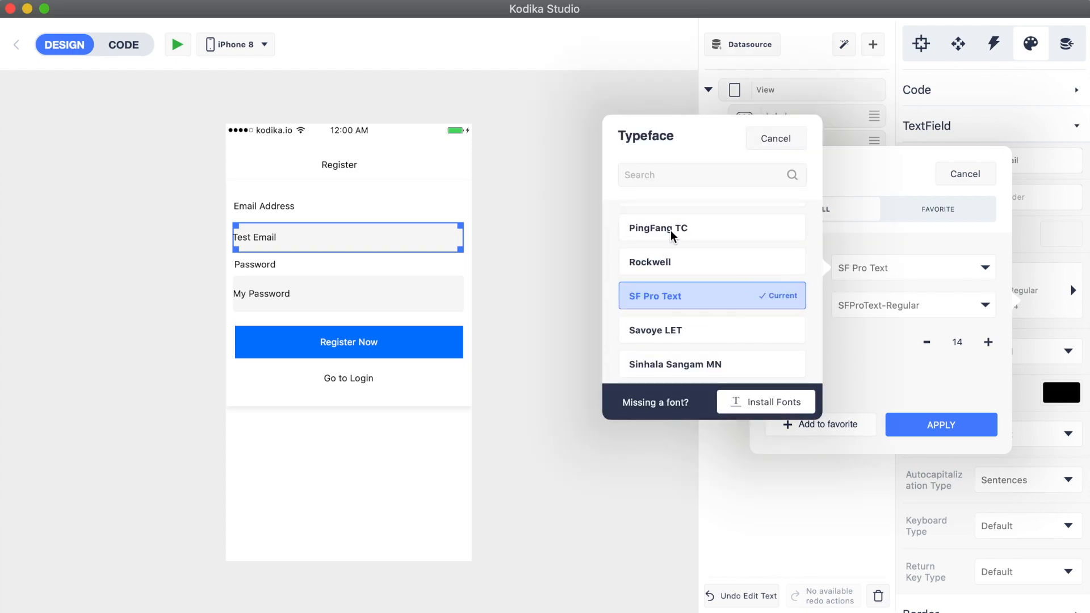
scroll("down", 3)
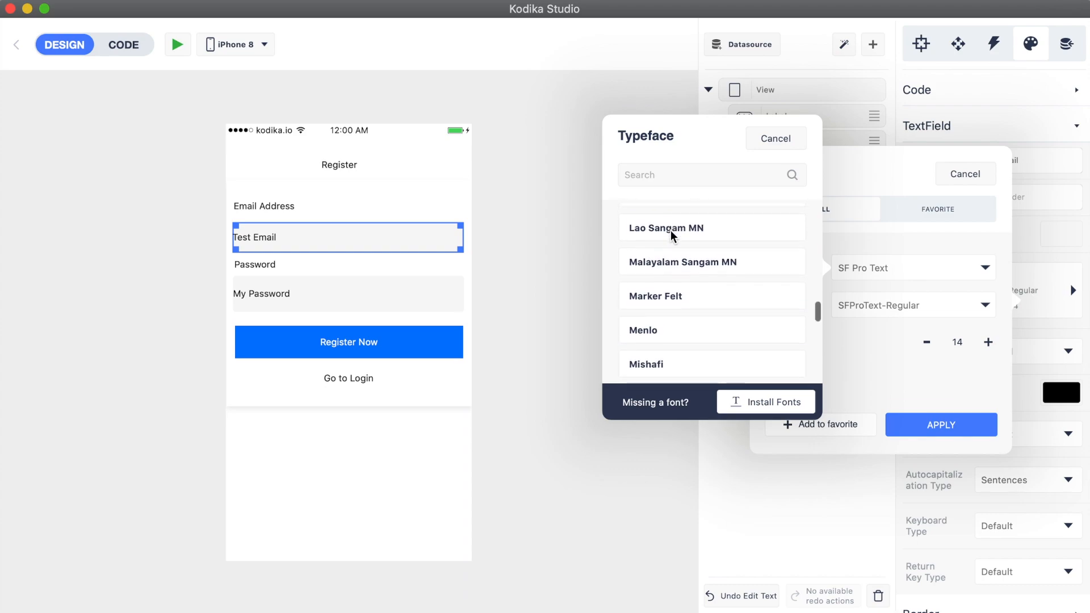
scroll("down", 3)
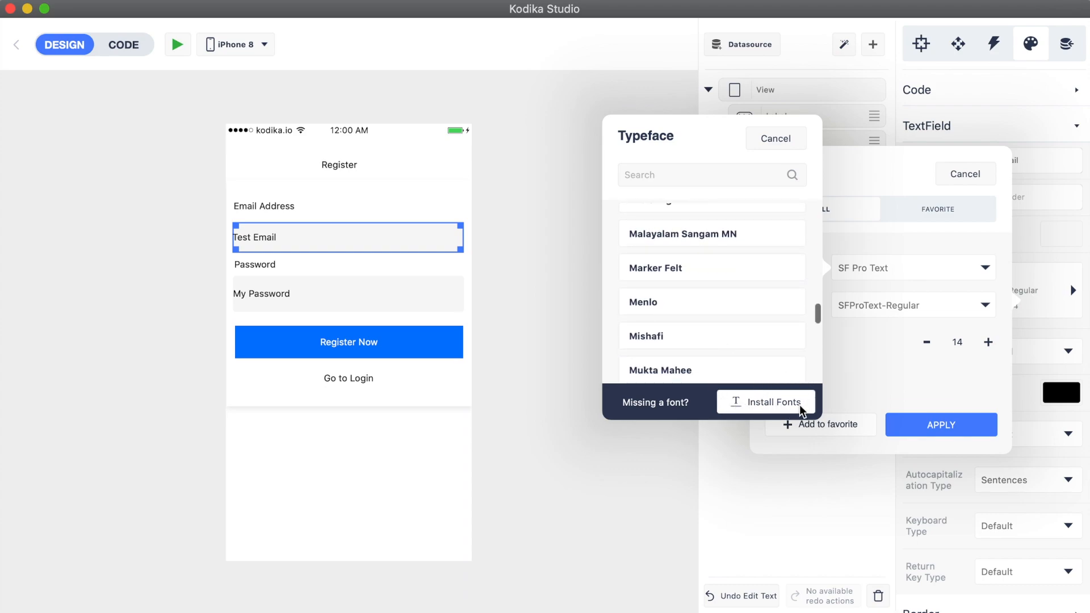
left_click(775, 138)
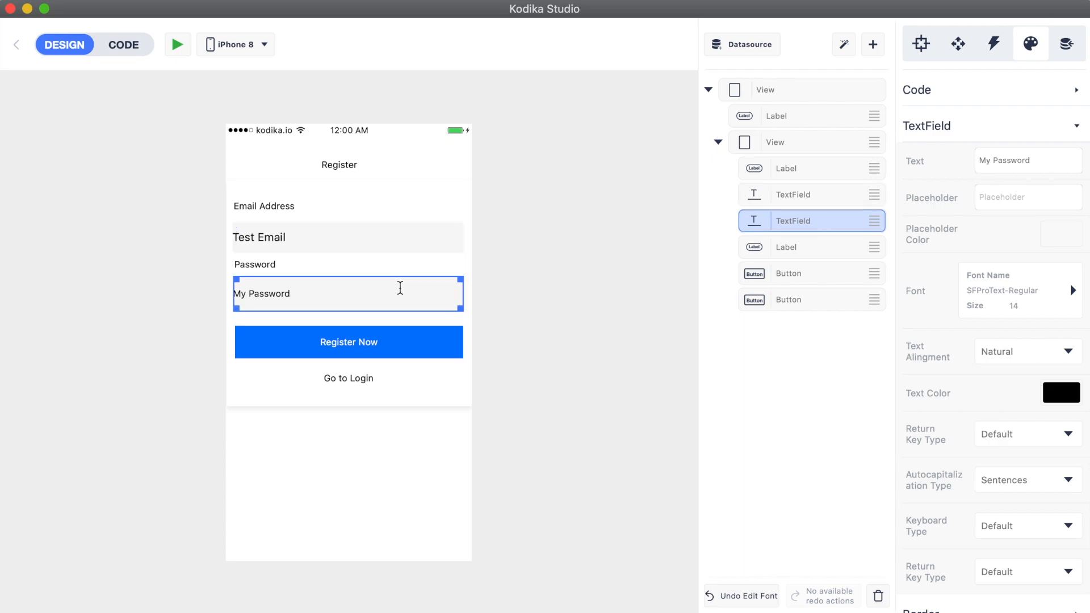
- Apply the favorite SF Pro Text 17 font to the password field to match the email field
left_click(1021, 291)
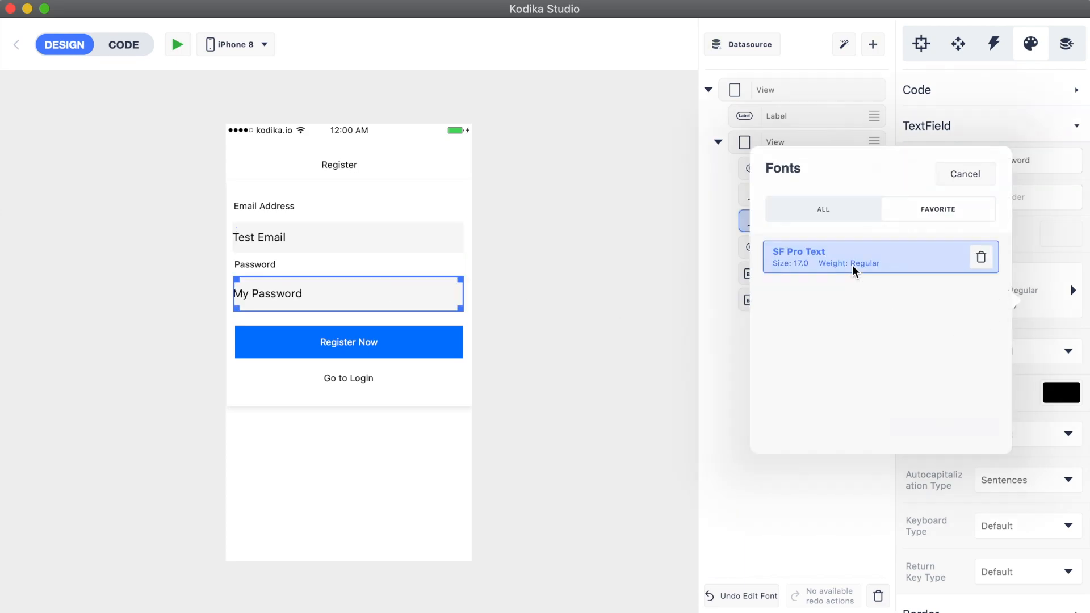
left_click(878, 257)
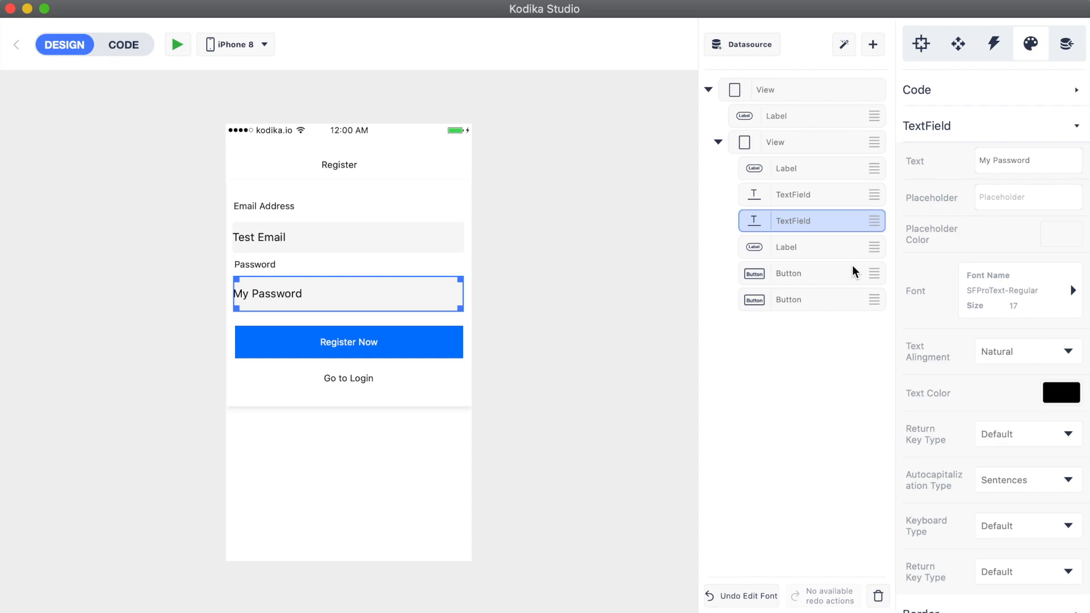
left_click(340, 165)
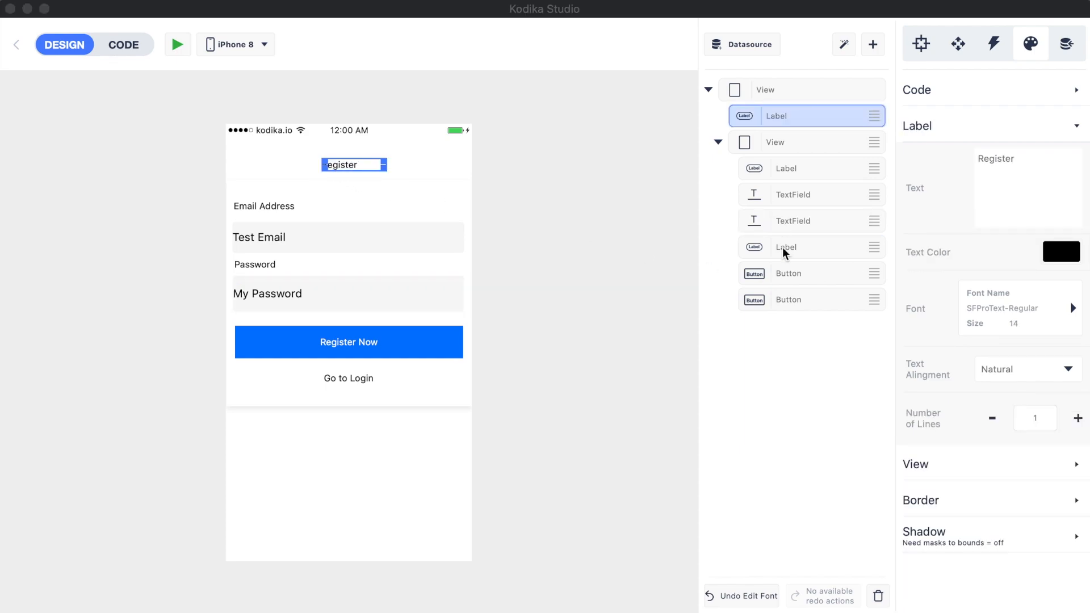
- Set the Register title font to SFProText-Bold at size 32 and apply it
left_click(1020, 307)
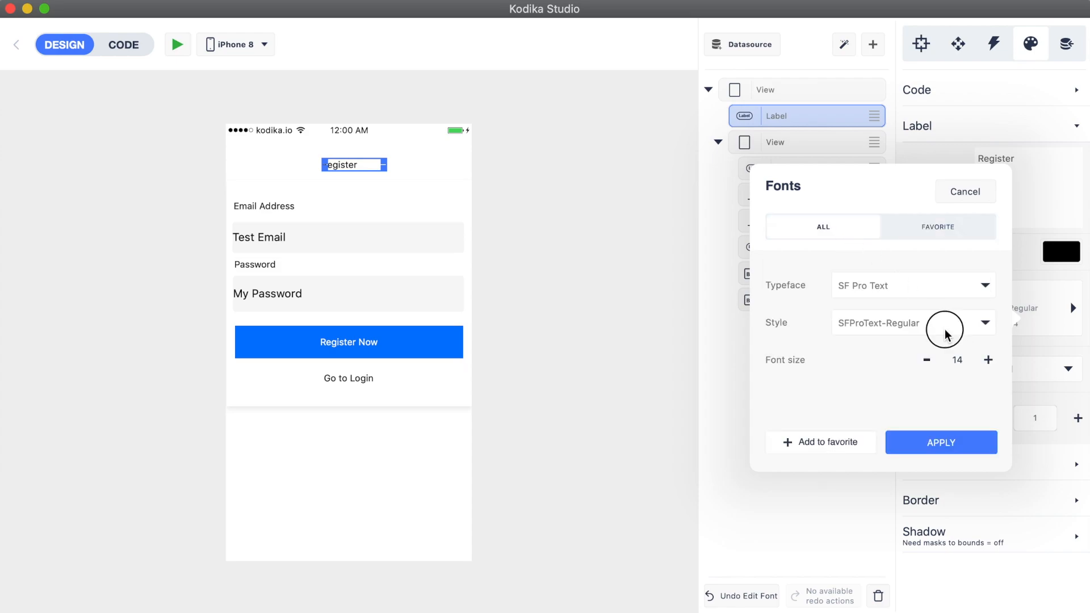
left_click(912, 321)
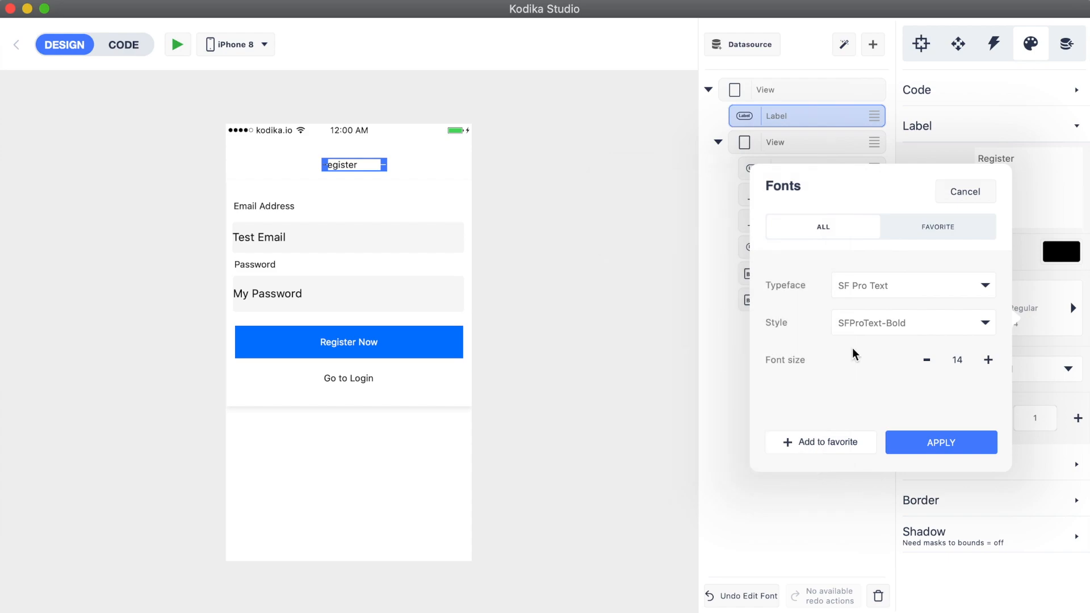
left_click(988, 360)
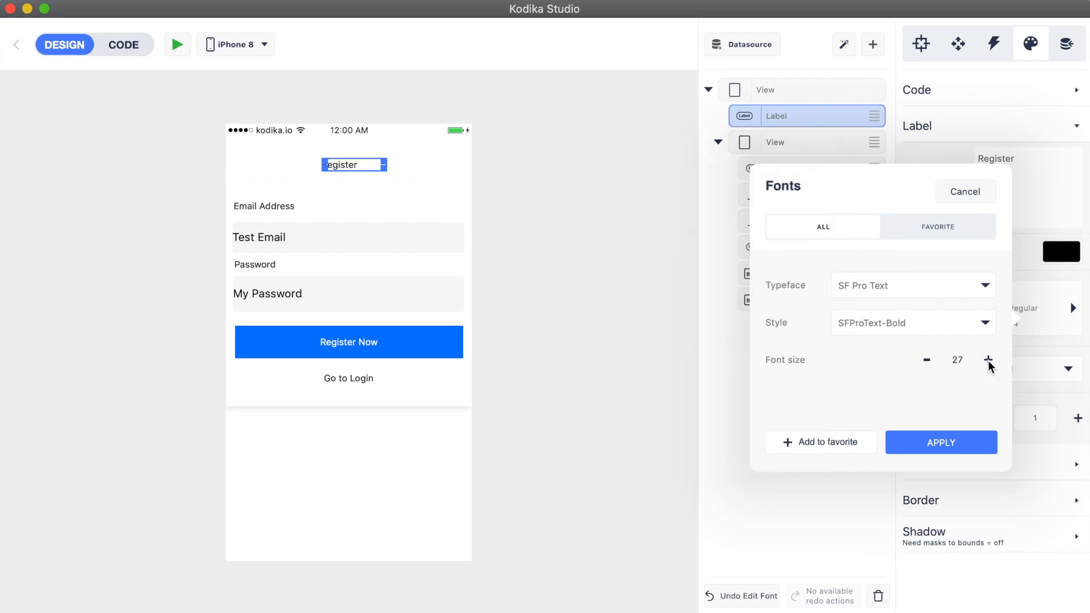
left_click(987, 360)
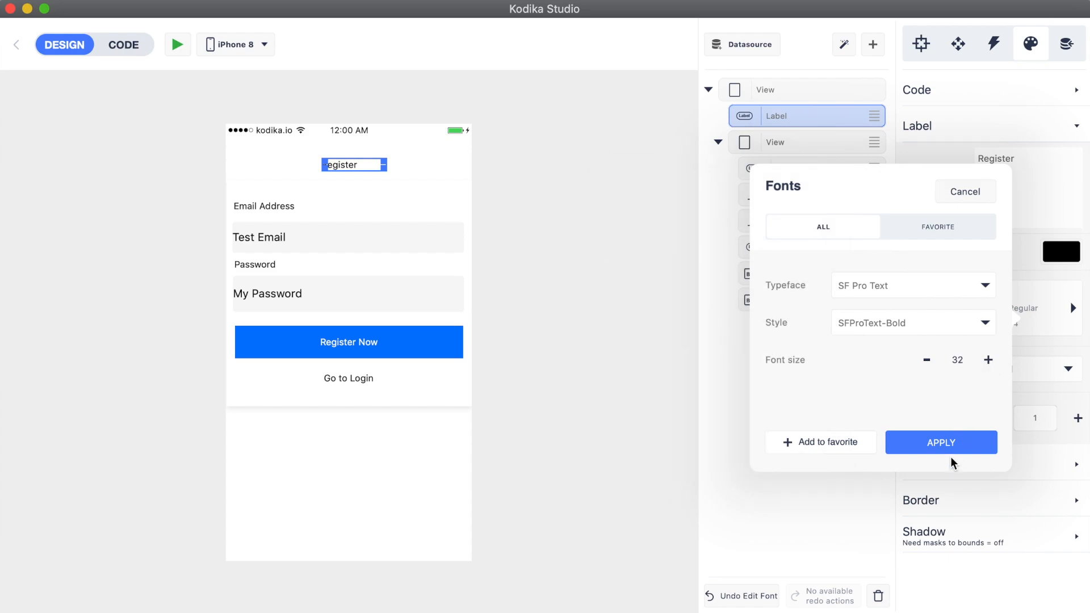
left_click(940, 442)
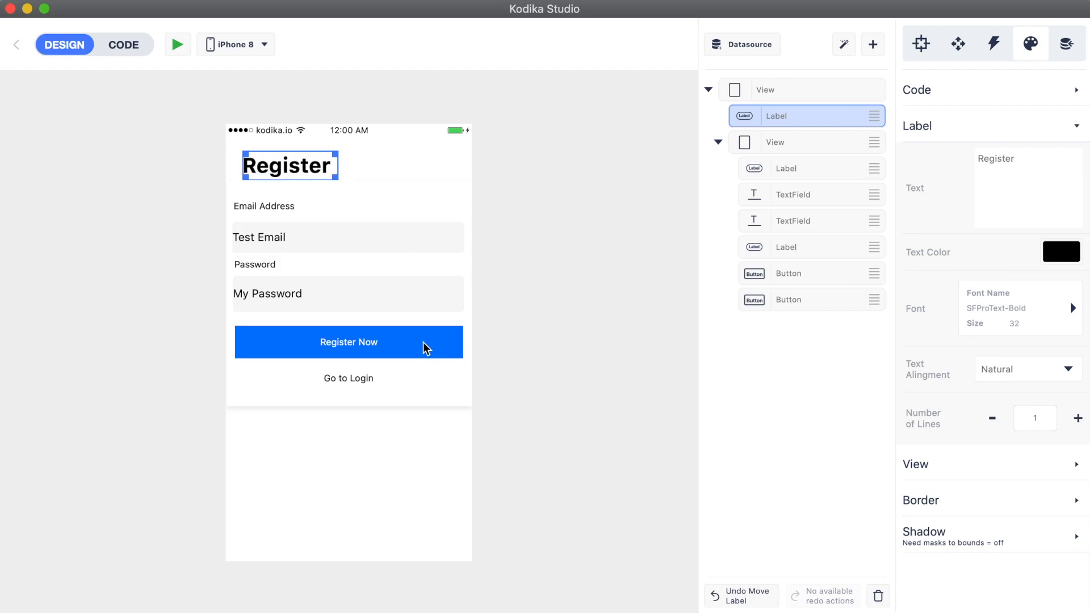
- Give the Register Now button Avenir Next Medium 18, saved and applied from favorites
left_click(806, 273)
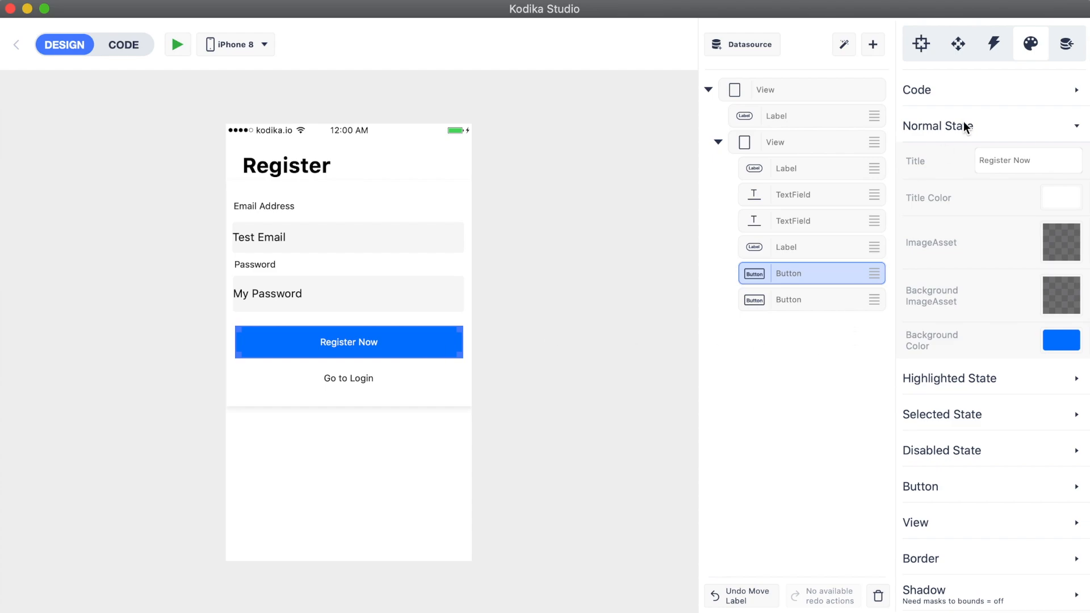
left_click(937, 126)
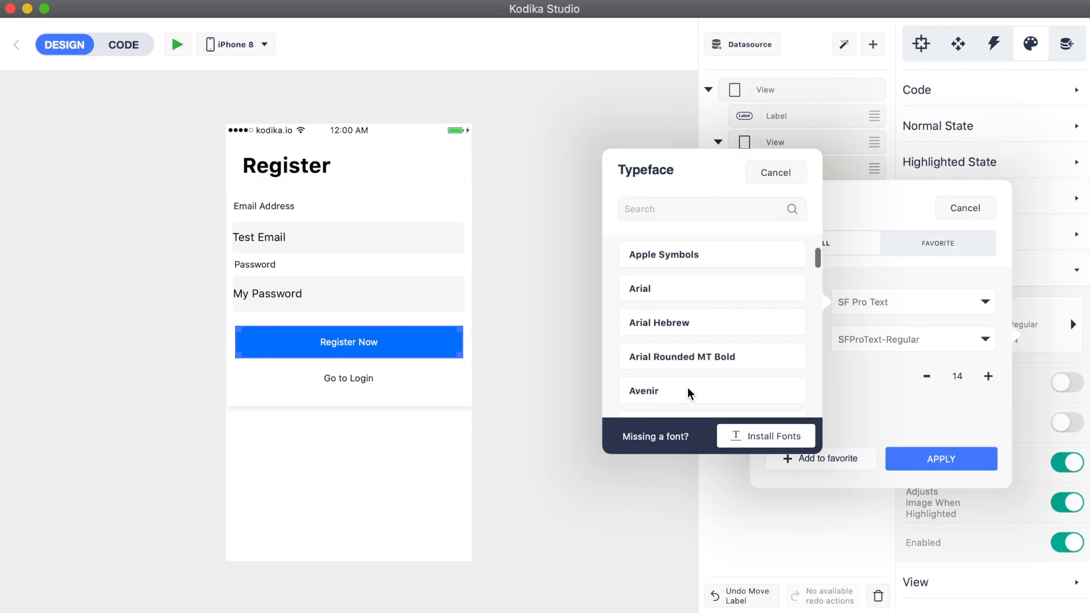
left_click(642, 391)
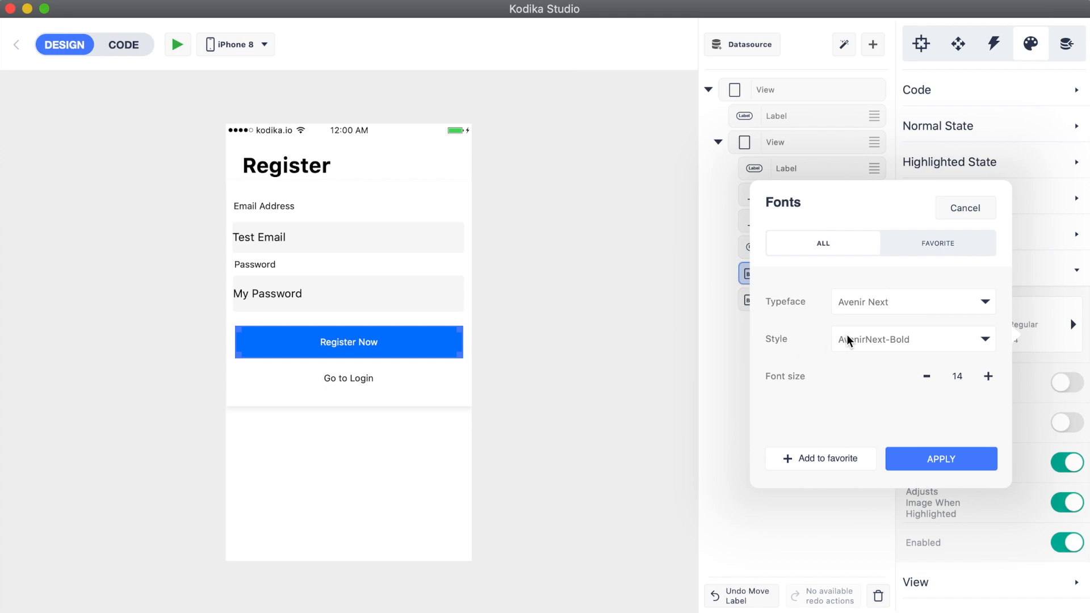
left_click(910, 339)
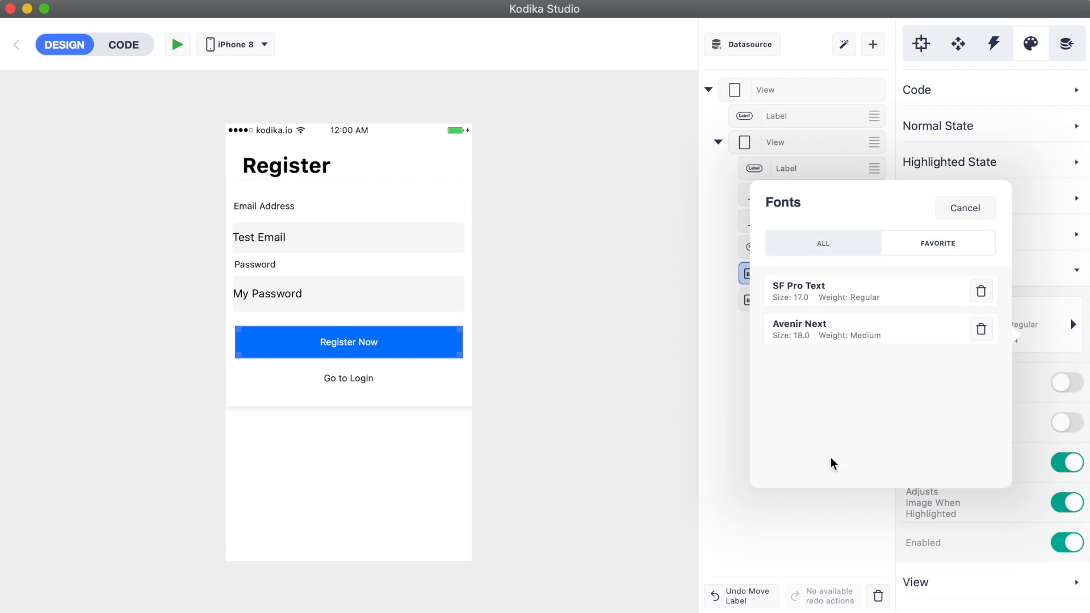
left_click(868, 330)
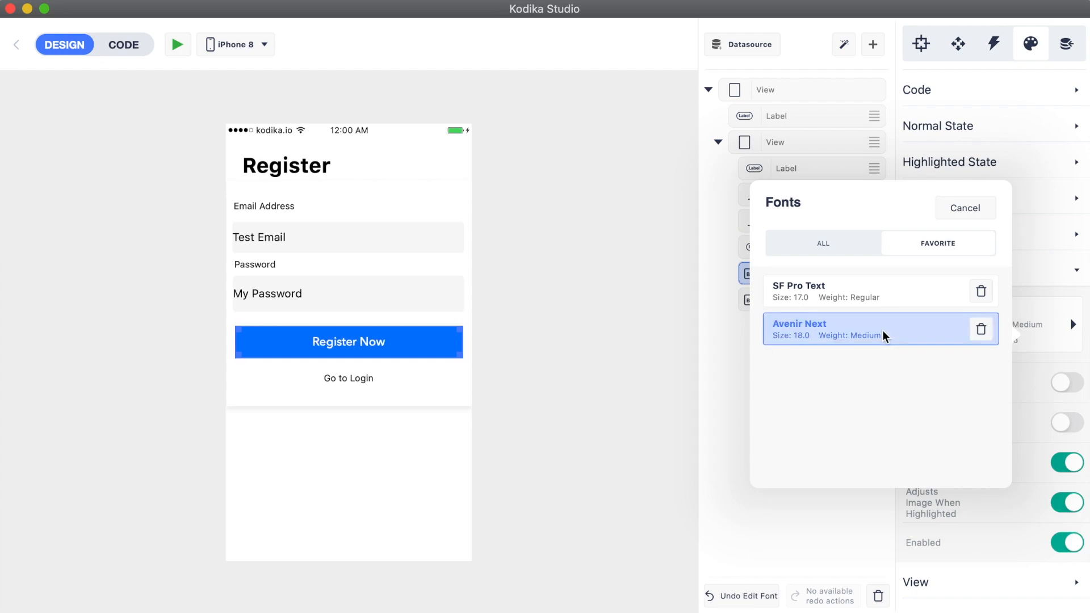
left_click(799, 328)
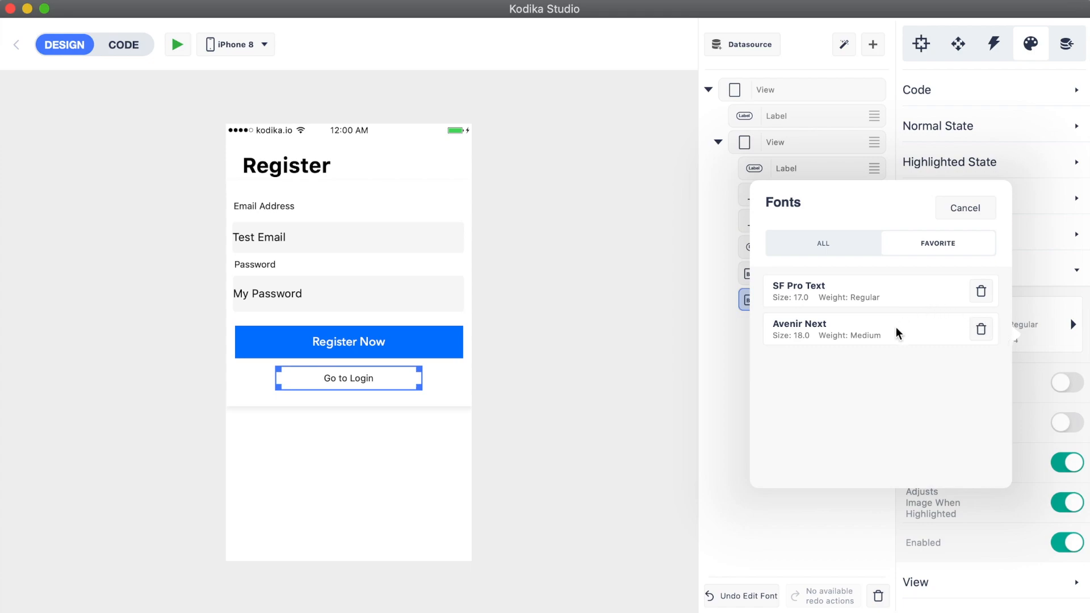
- Search 'sf' and set Register Now to bold SF Pro Text 18, saved as a favorite
left_click(799, 329)
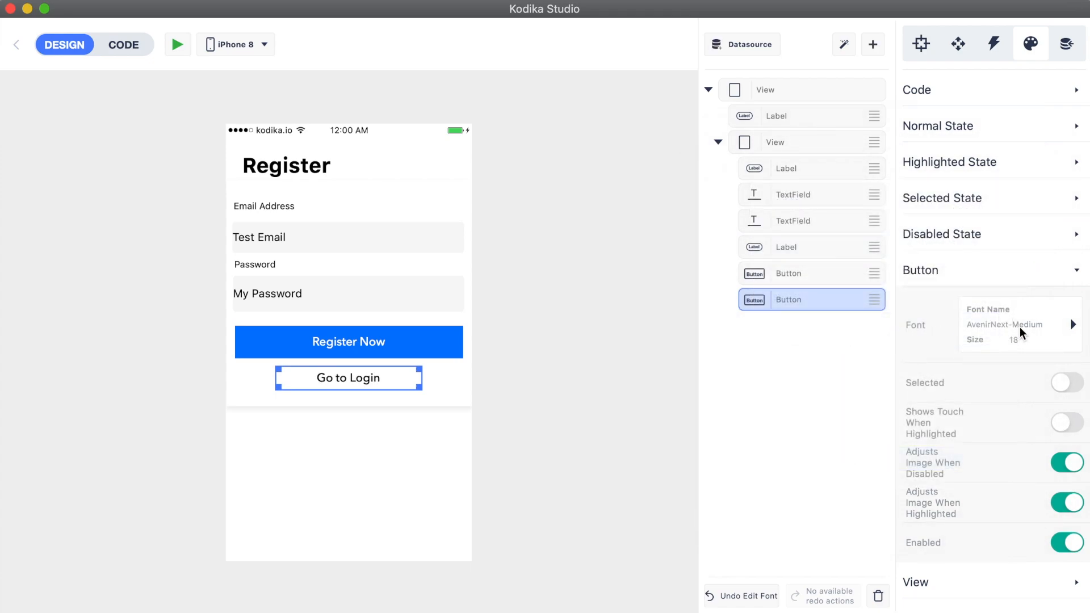
left_click(1005, 325)
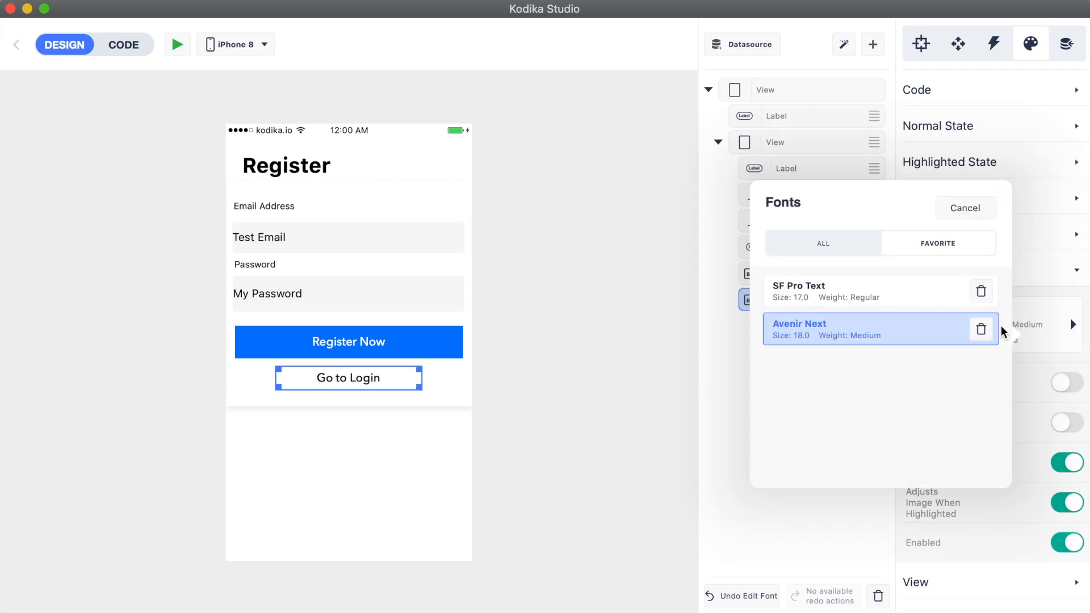
left_click(981, 329)
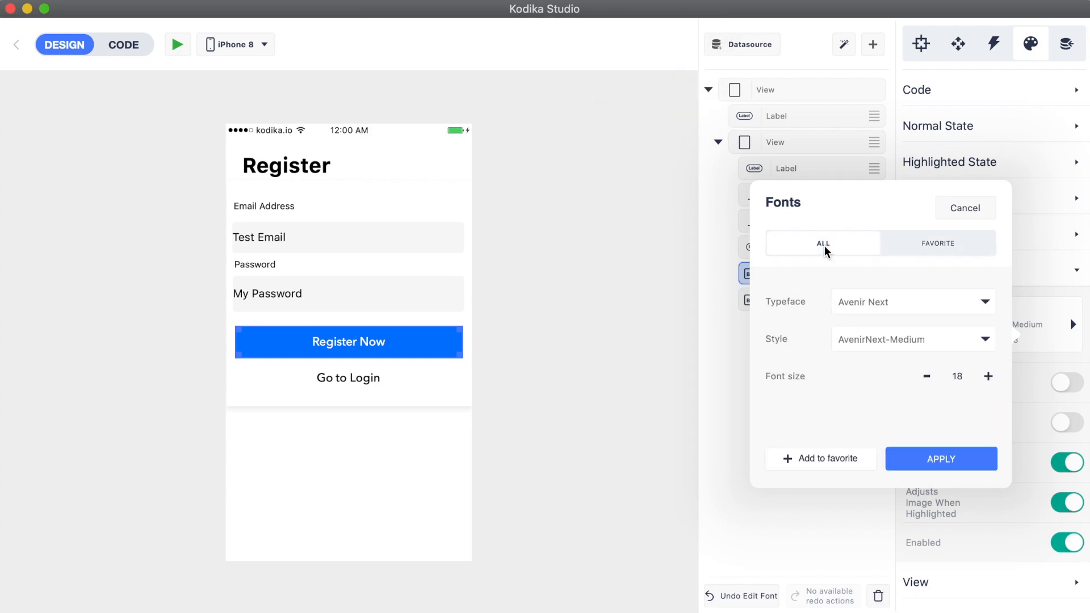
left_click(911, 302)
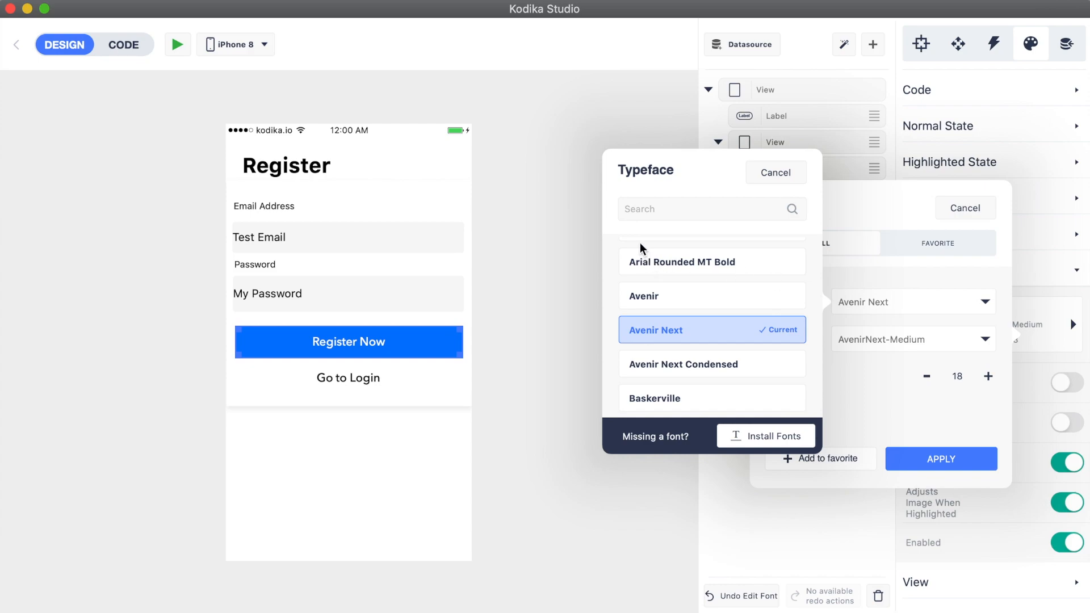
type("sf")
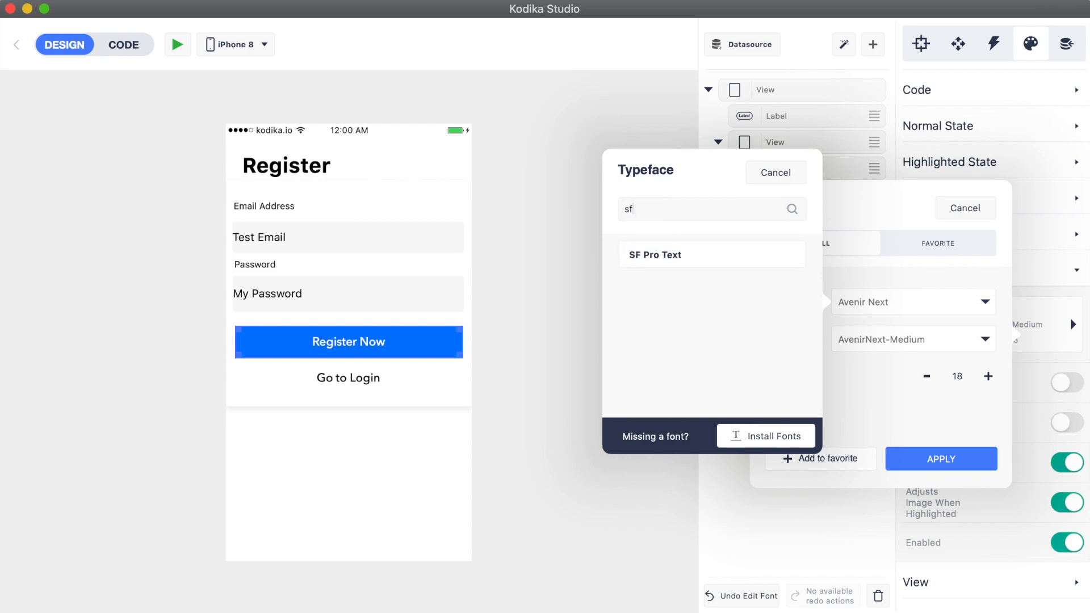
left_click(654, 254)
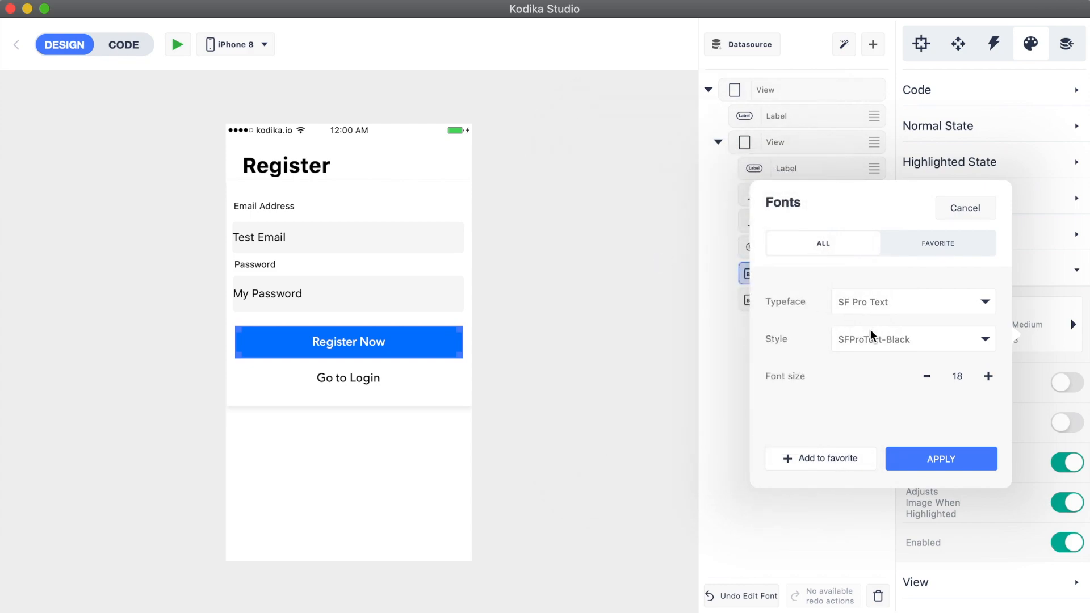
left_click(910, 339)
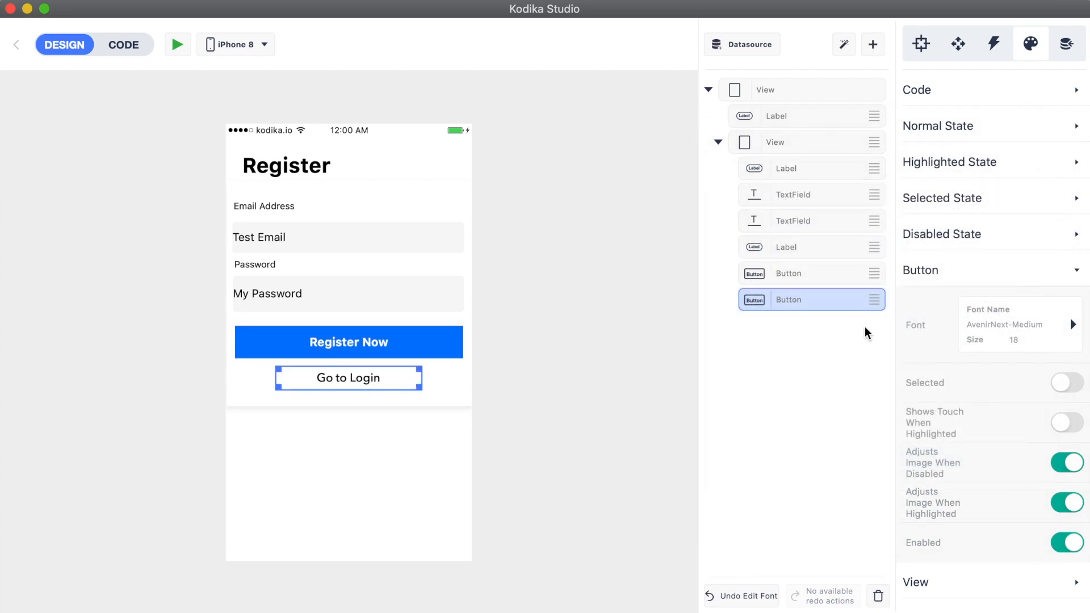
- Apply the bold SF Pro Text 18 favorite to the Go to Login button
left_click(1004, 324)
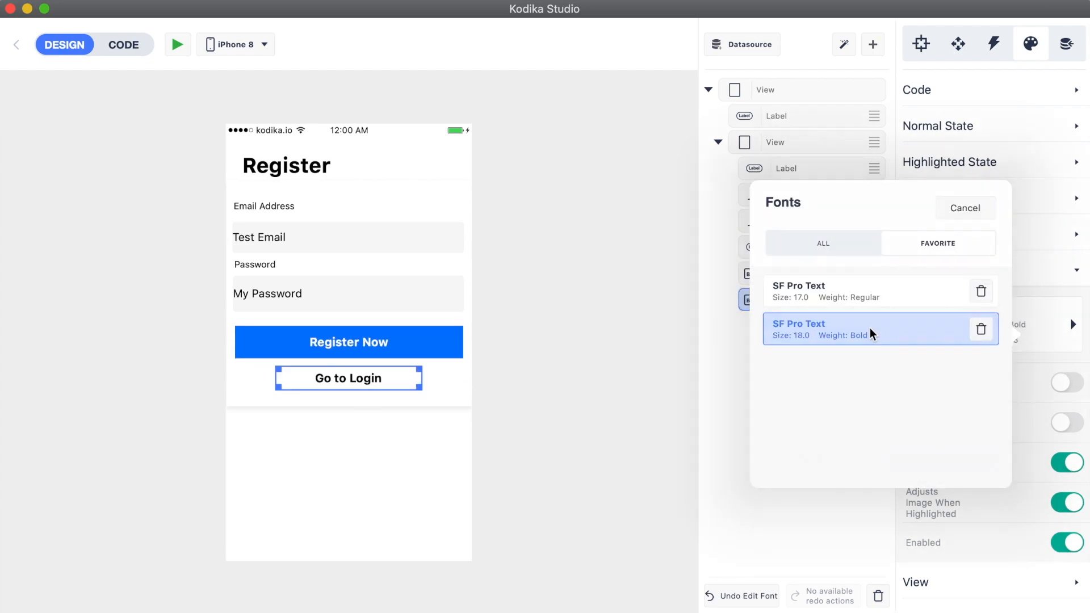